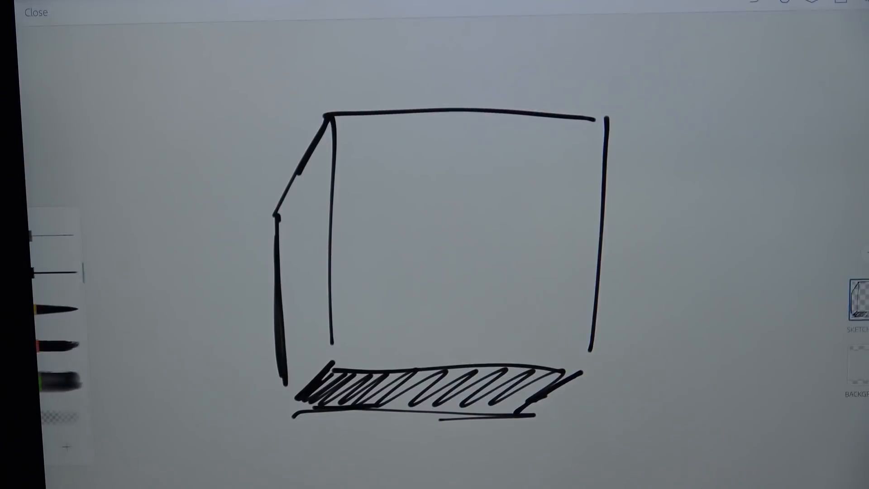
Copy the cube sketch to the clipboard through Share > Send To > Clipboard.
left_click(837, 21)
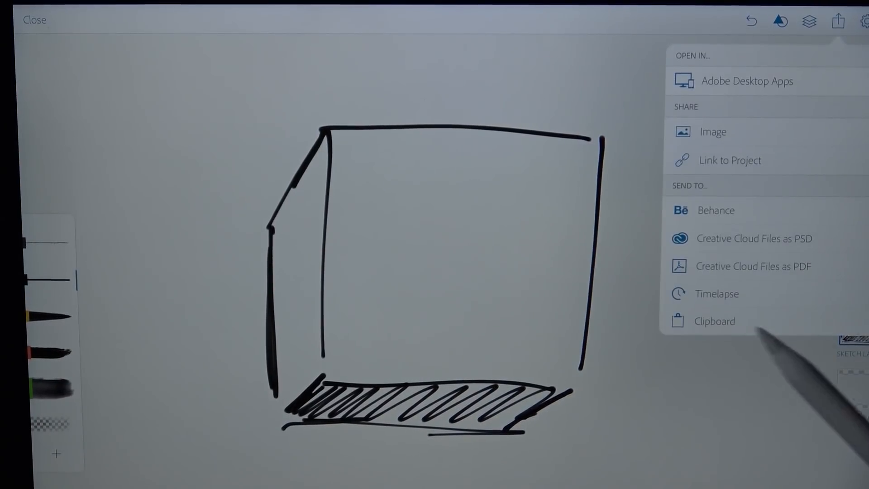
left_click(713, 321)
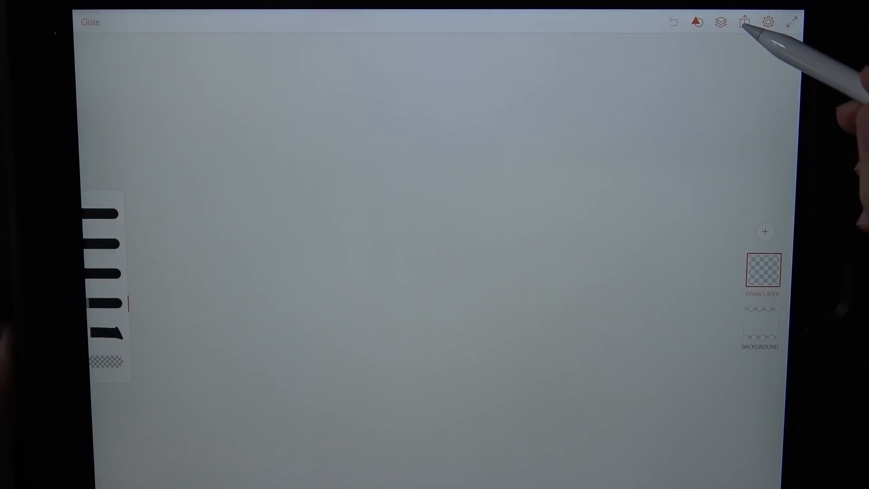
Paste the clipboard cube as a new image layer and confirm its placement.
left_click(765, 231)
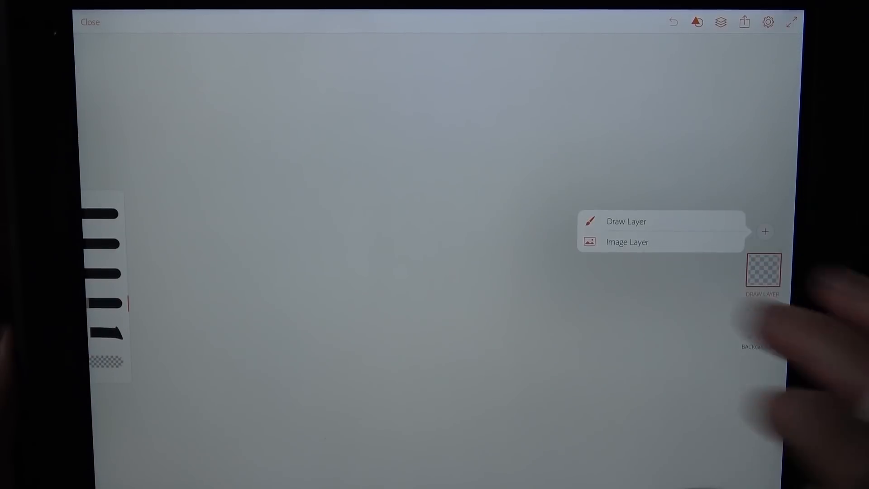
left_click(627, 242)
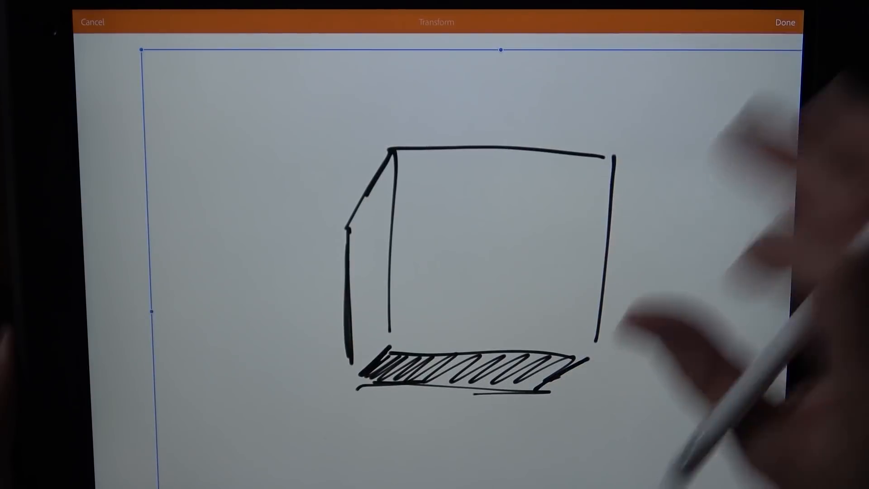
left_click(784, 22)
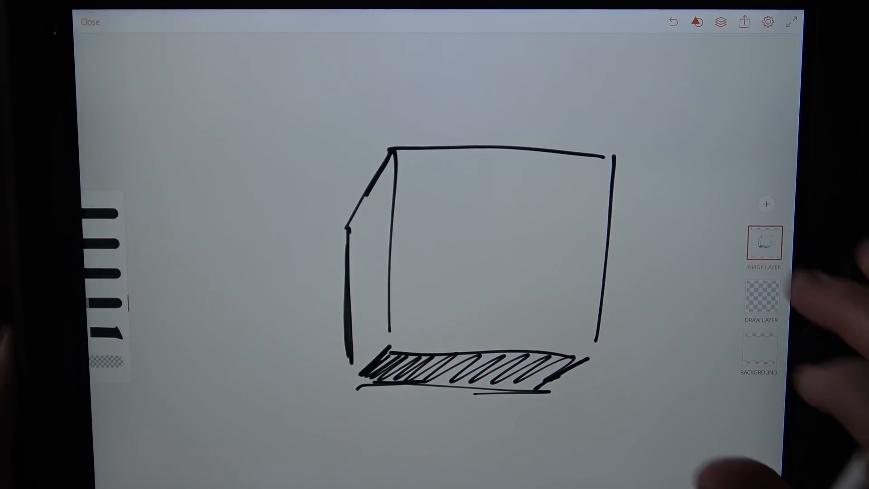